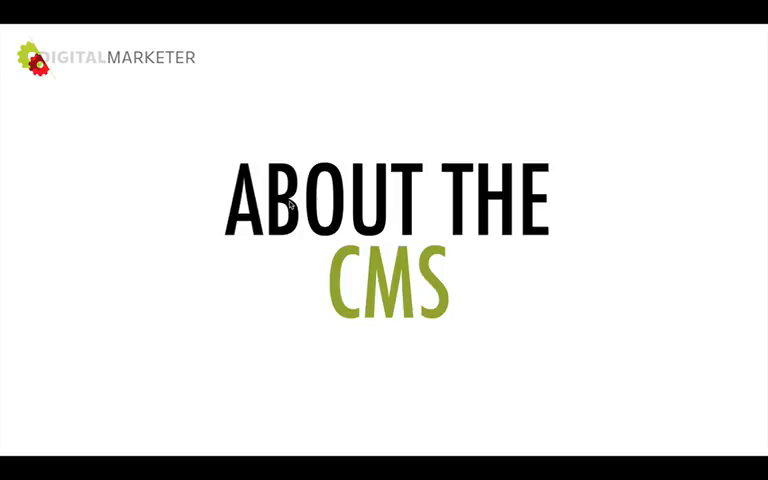
mouse_move(416, 96)
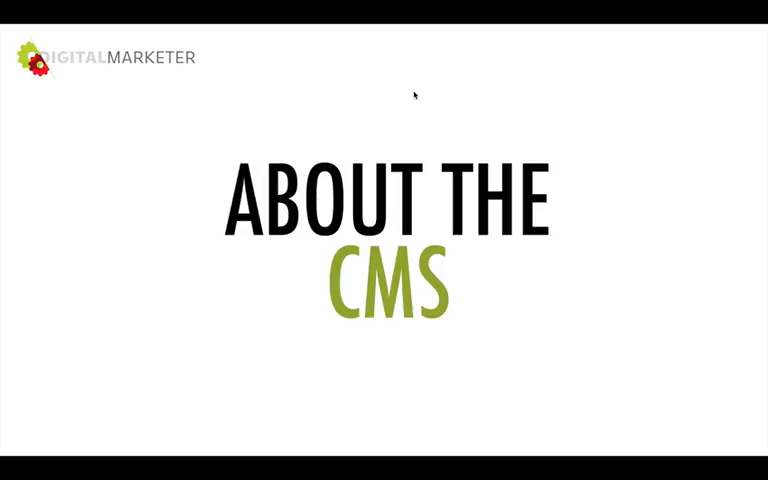